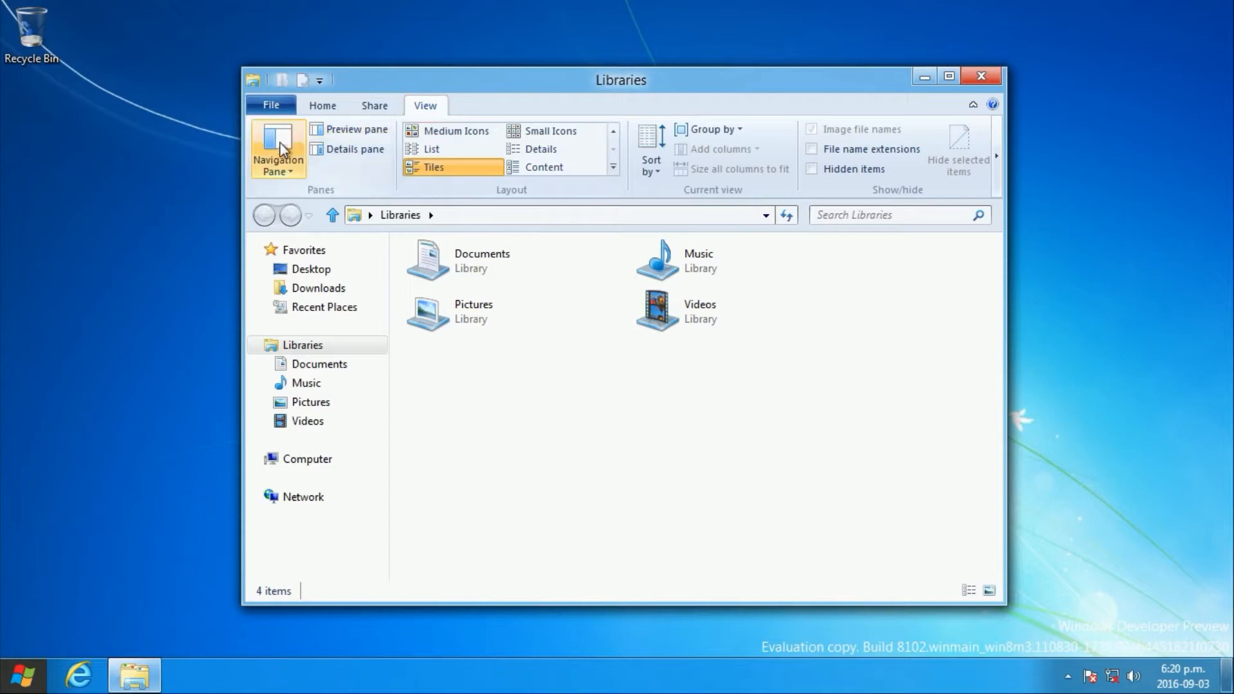
# Step: Show and dismiss the Explorer File commands in the Developer Preview and final build
pyautogui.click(270, 104)
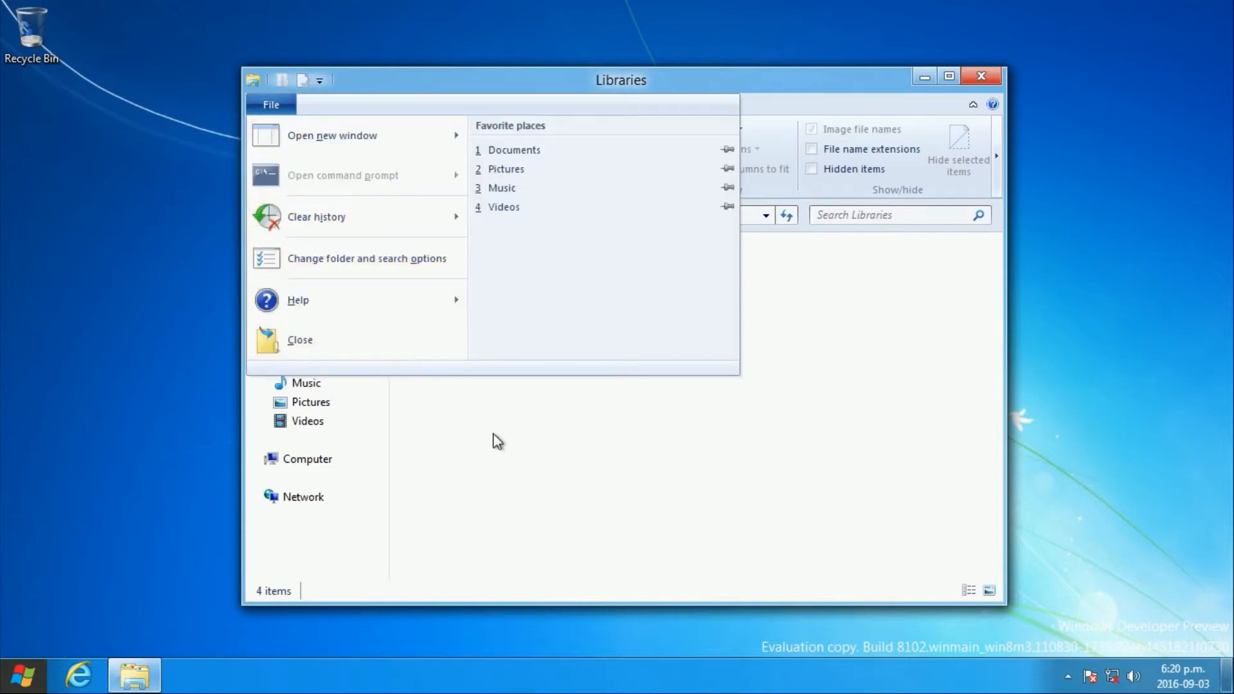
pyautogui.click(426, 104)
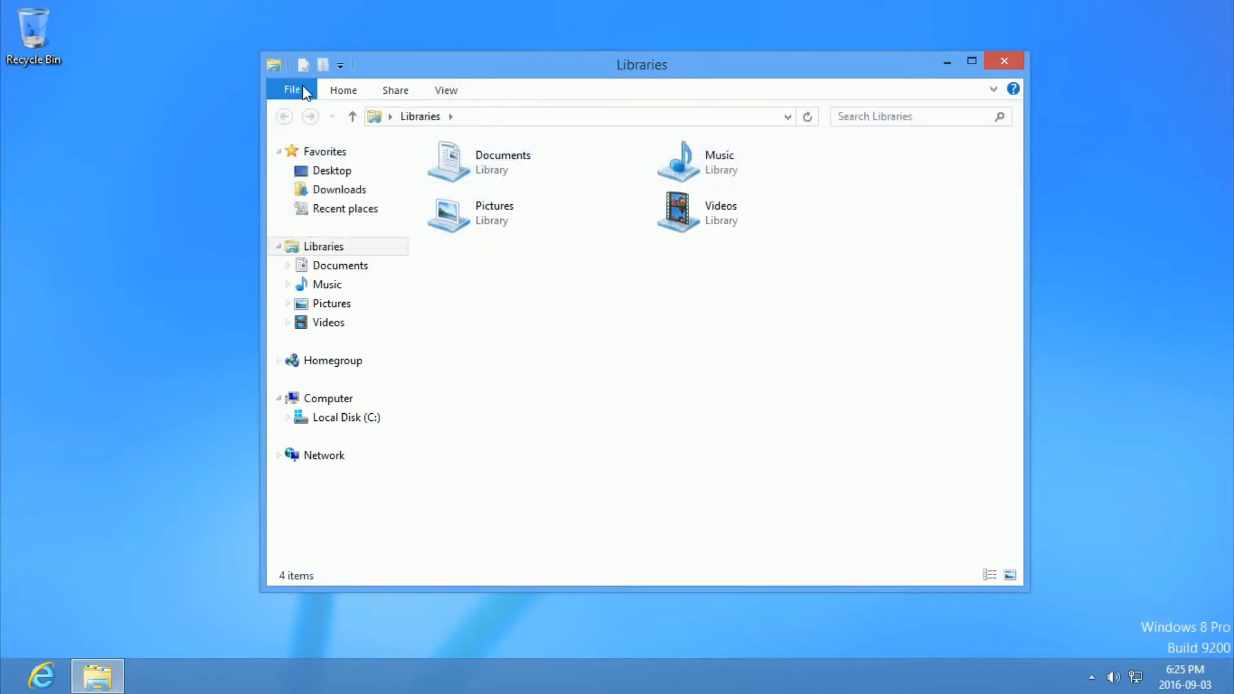
pyautogui.click(292, 88)
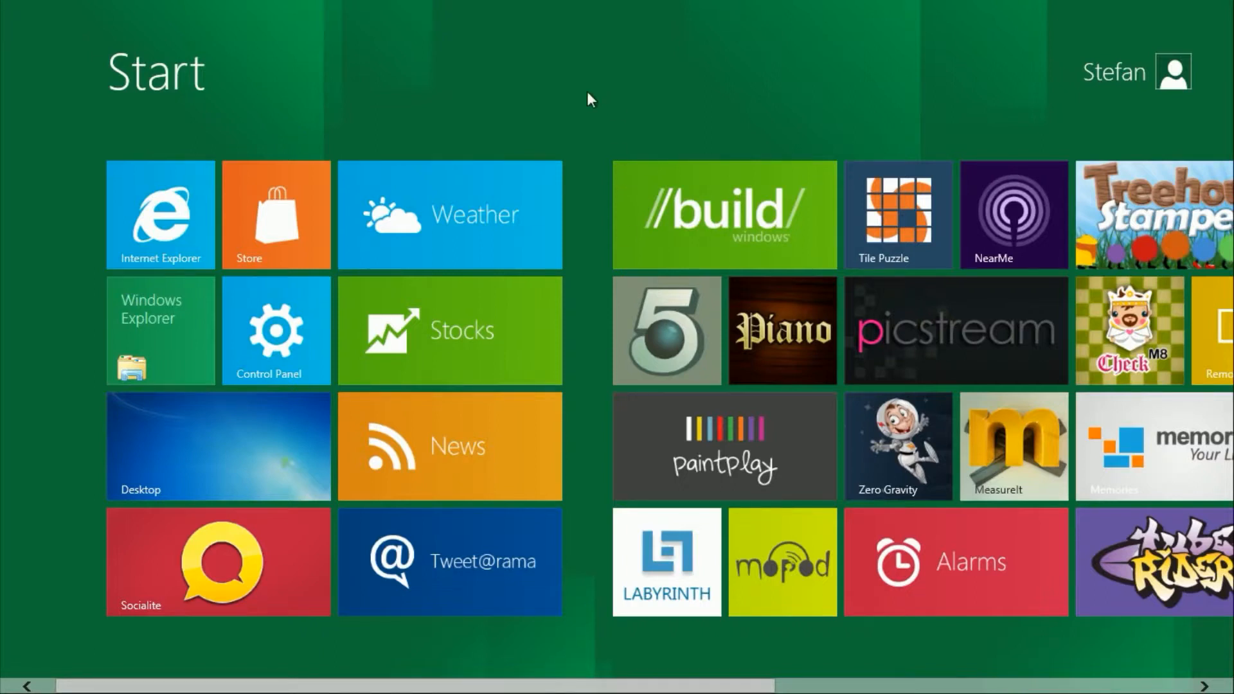
# Step: From the Windows 8 Start screen, bring up the All apps view listing installed apps
pyautogui.click(161, 214)
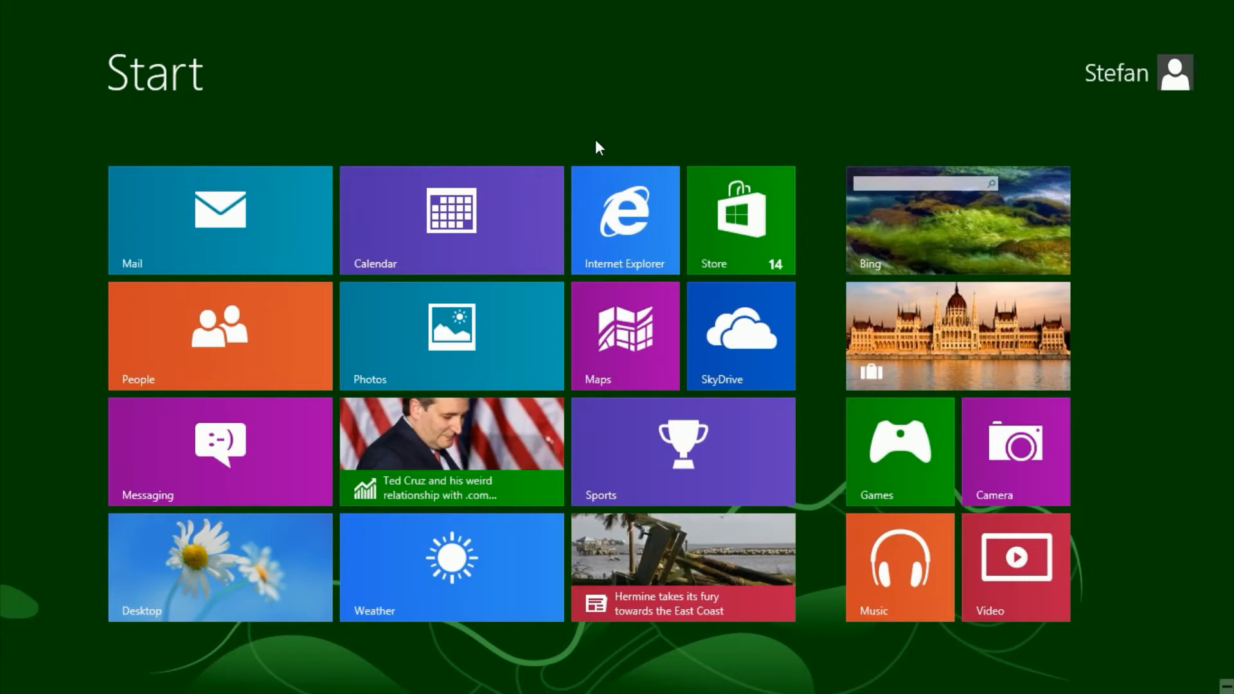
pyautogui.click(625, 220)
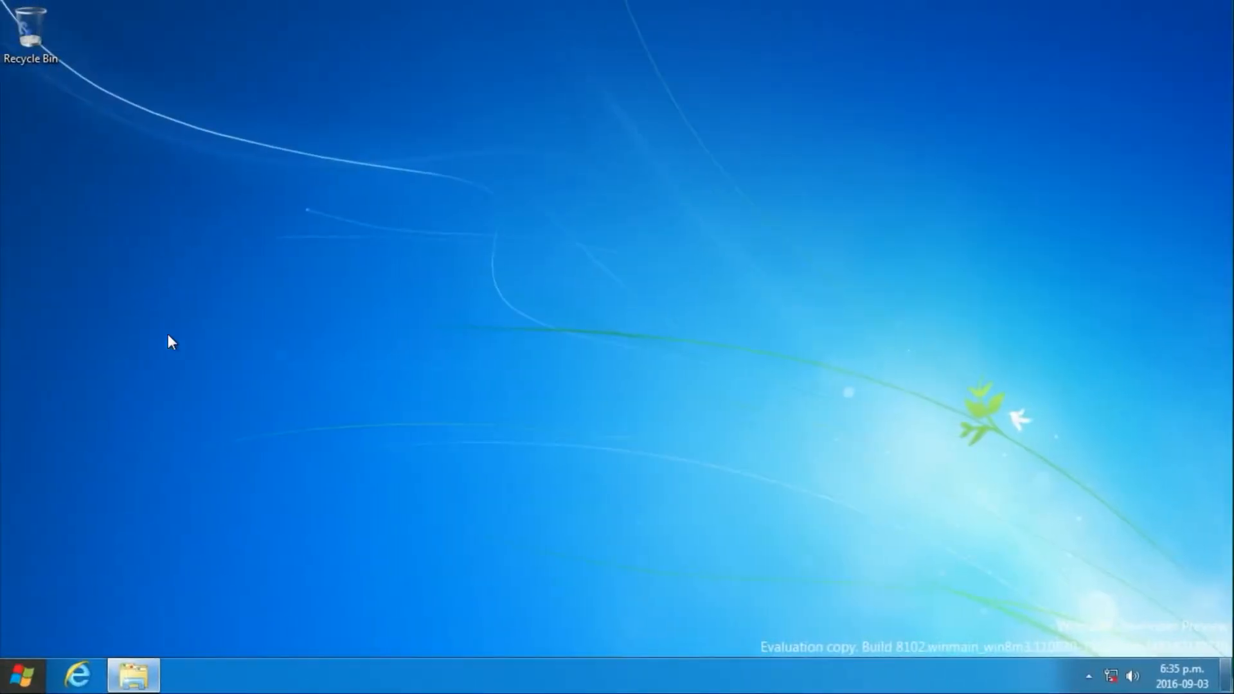
pyautogui.click(133, 675)
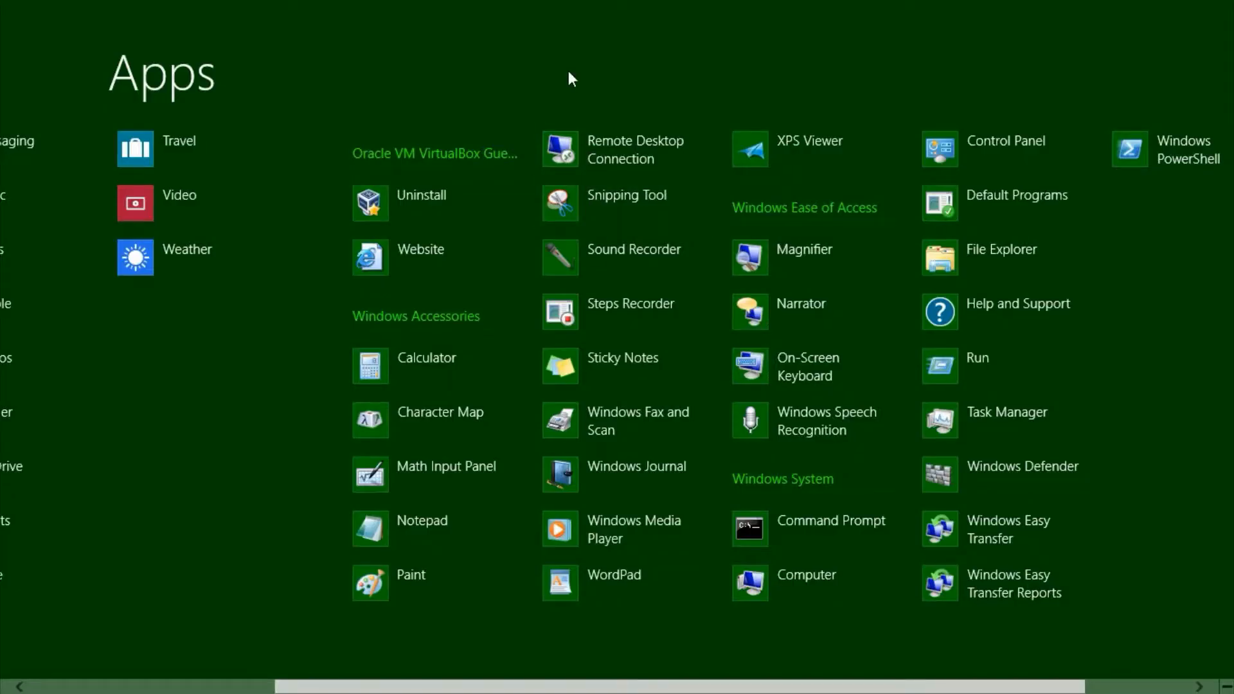
pyautogui.moveTo(980, 270)
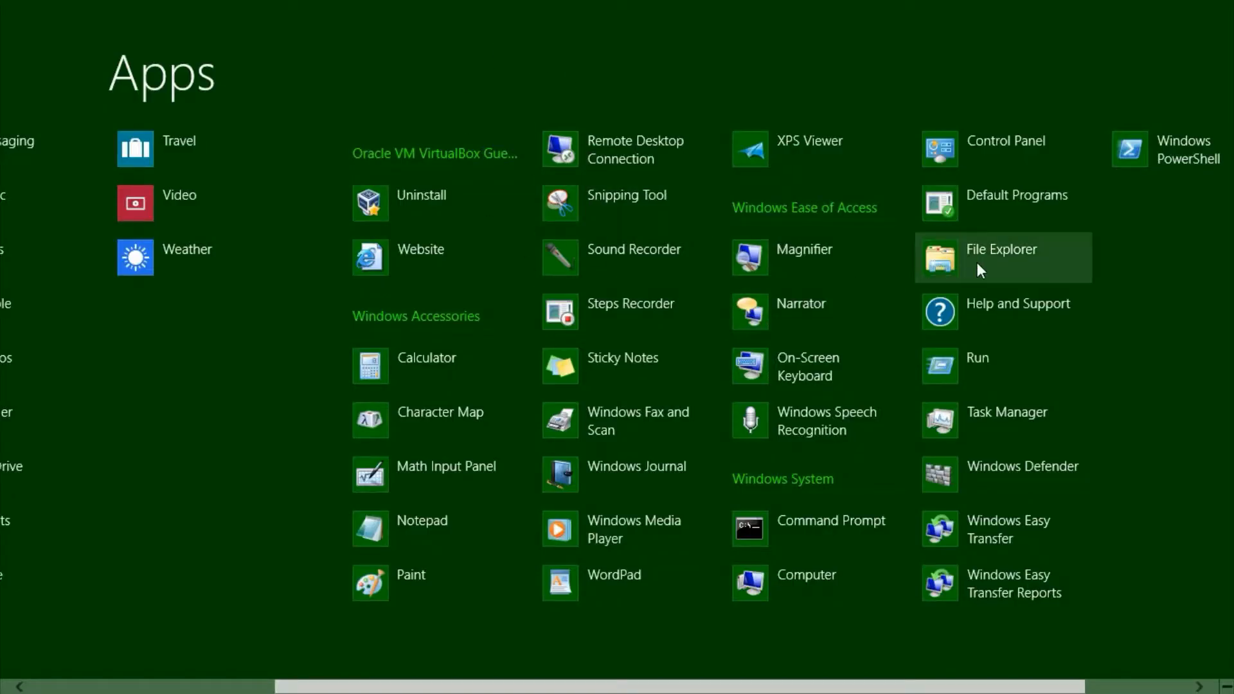
# Step: Launch File Explorer from the Windows System group in the Apps list
pyautogui.click(1001, 248)
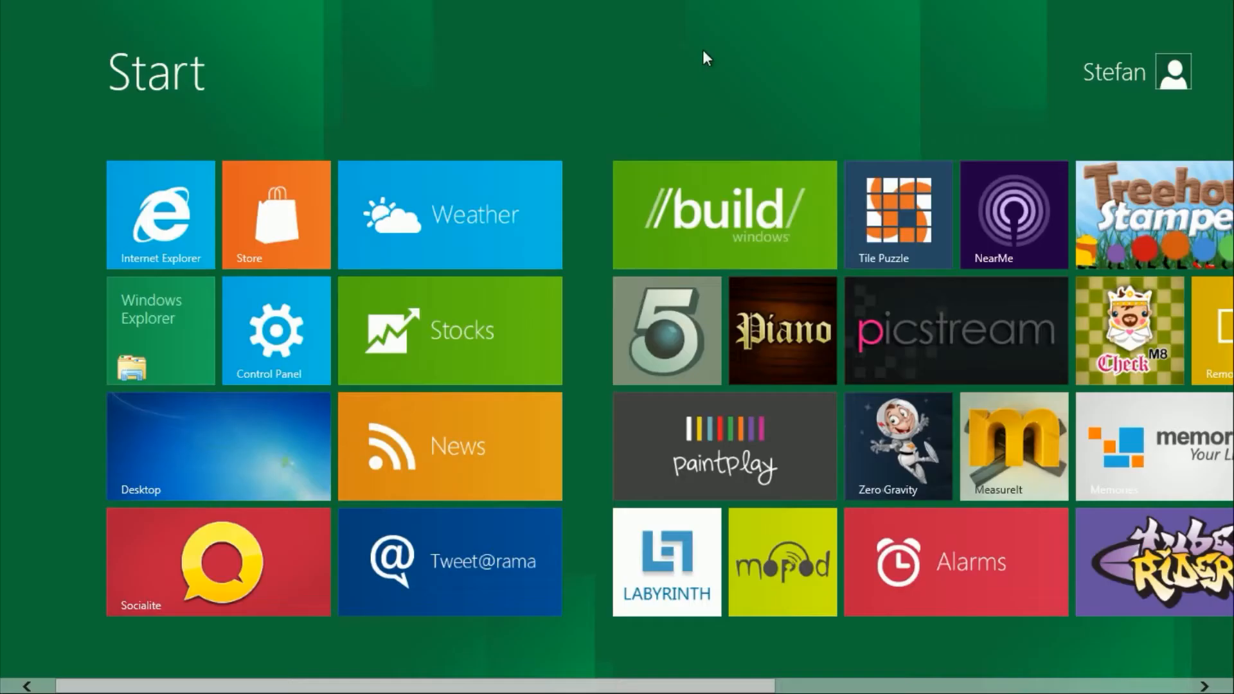
pyautogui.moveTo(40, 638)
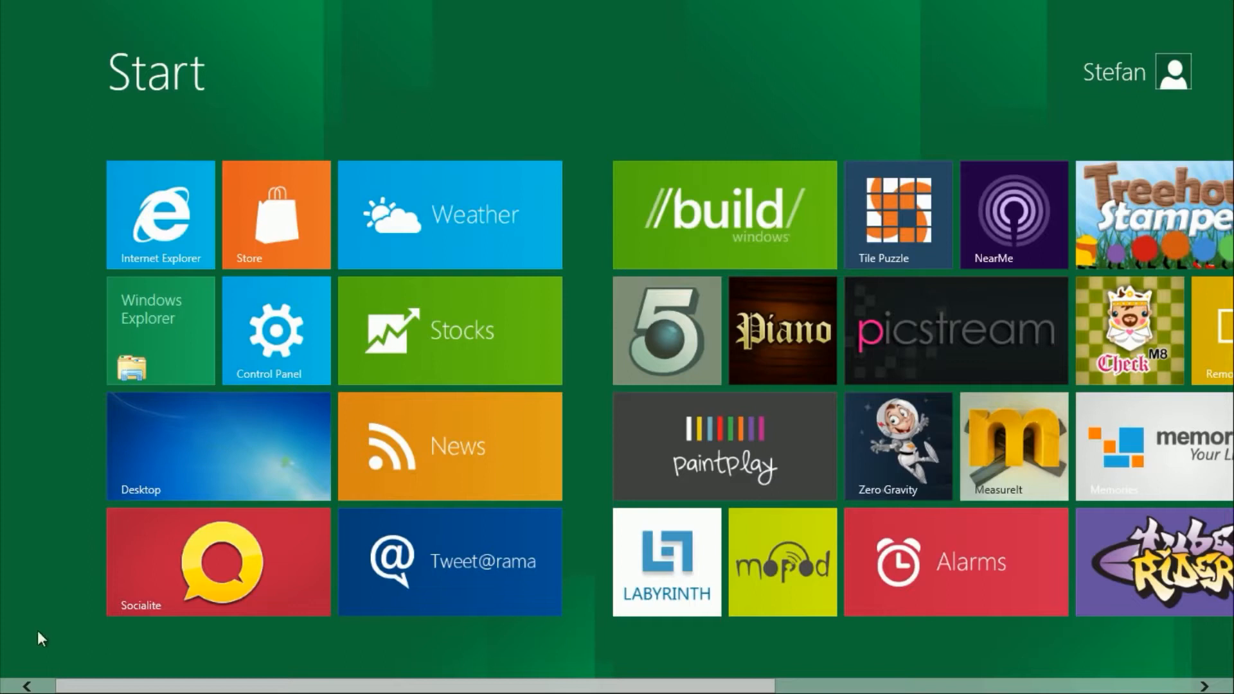